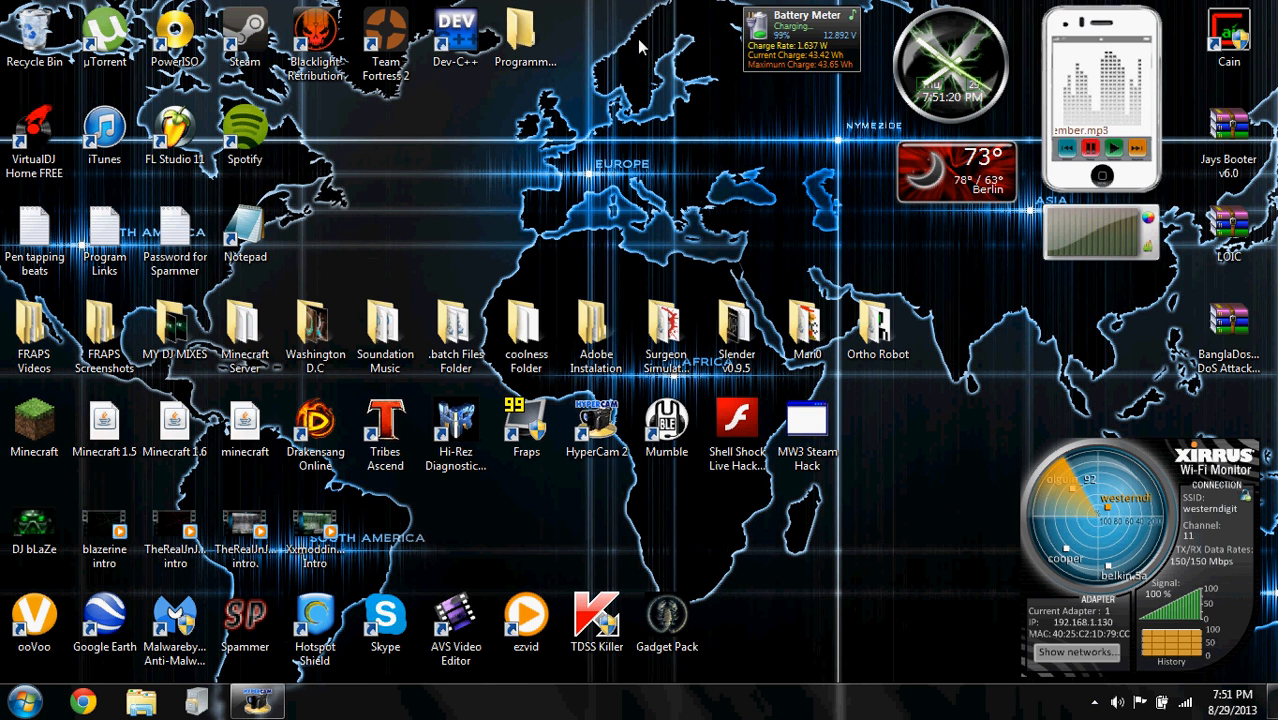
Open a new Notepad document from the desktop shortcut and maximize its window
double_click(245, 225)
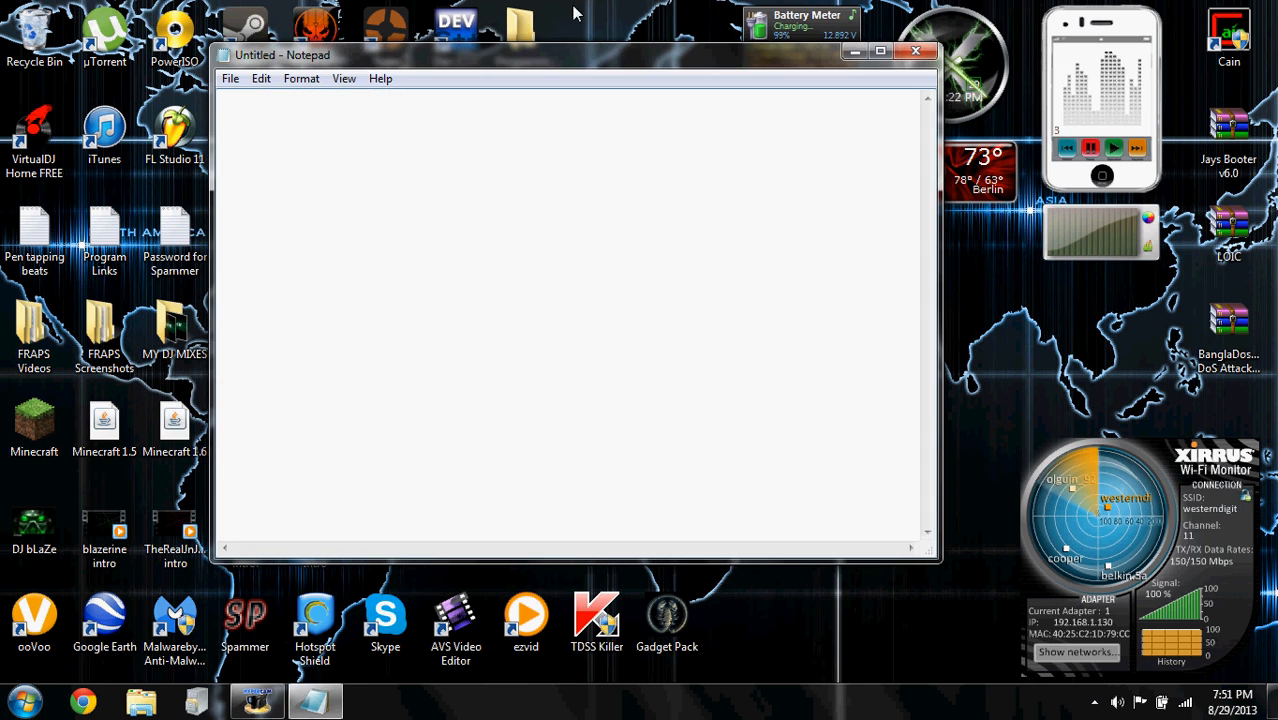
left_click(888, 51)
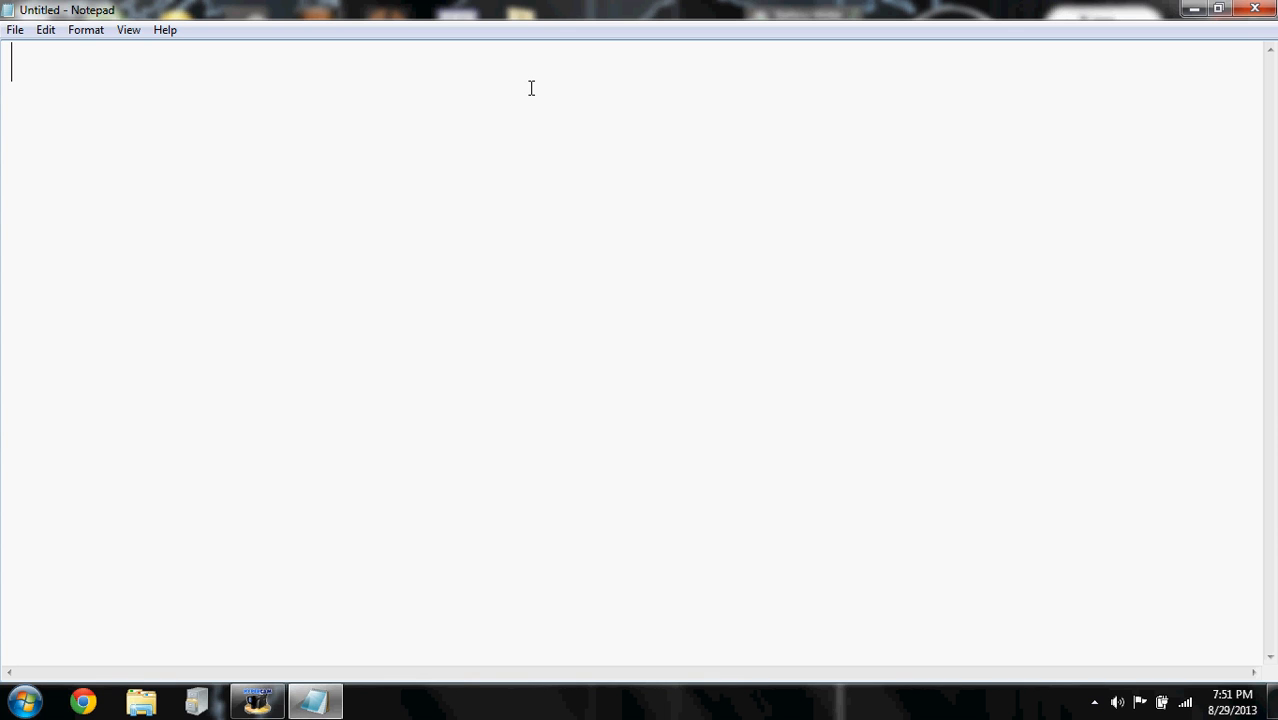
type("@echo off")
type("pause")
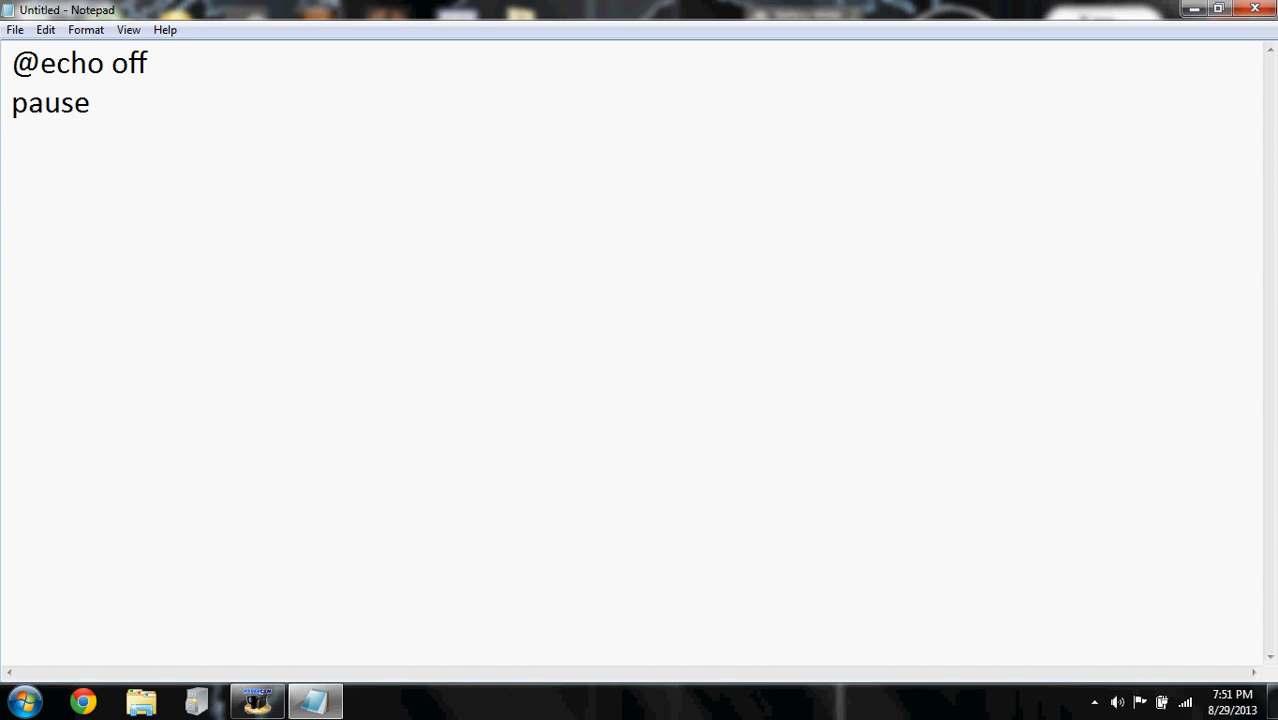
type("co")
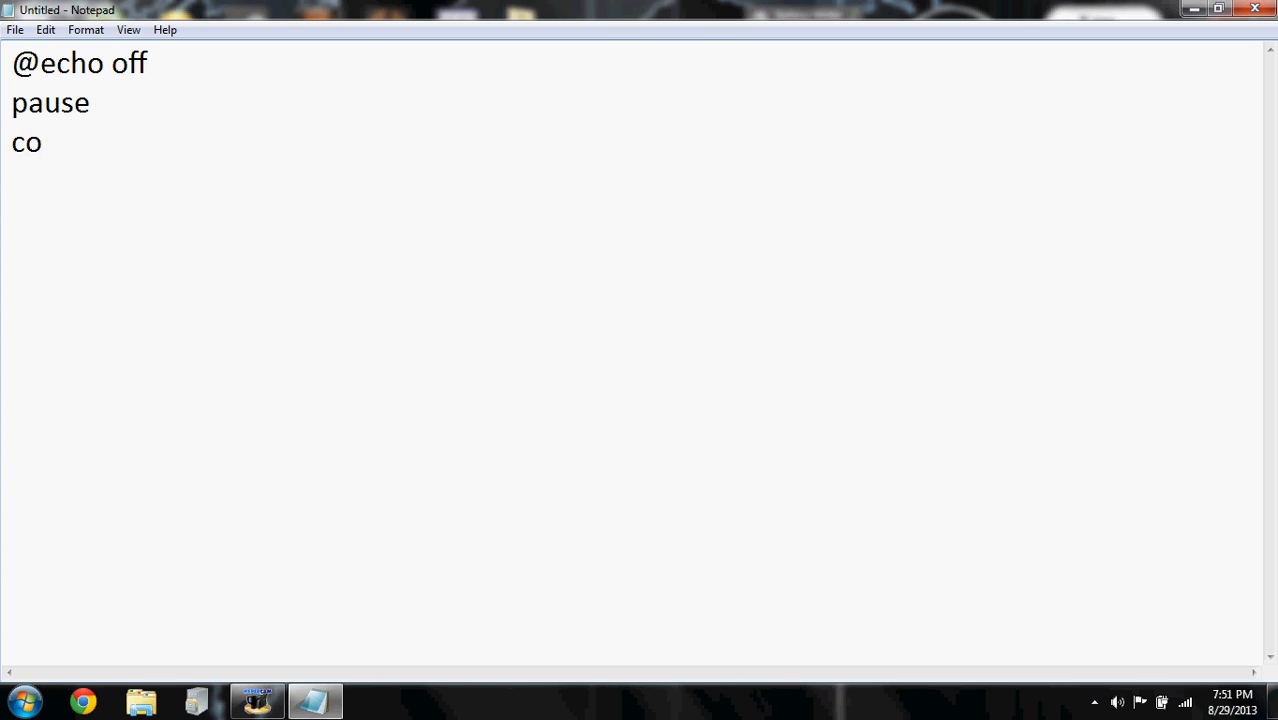
type("lor 0a")
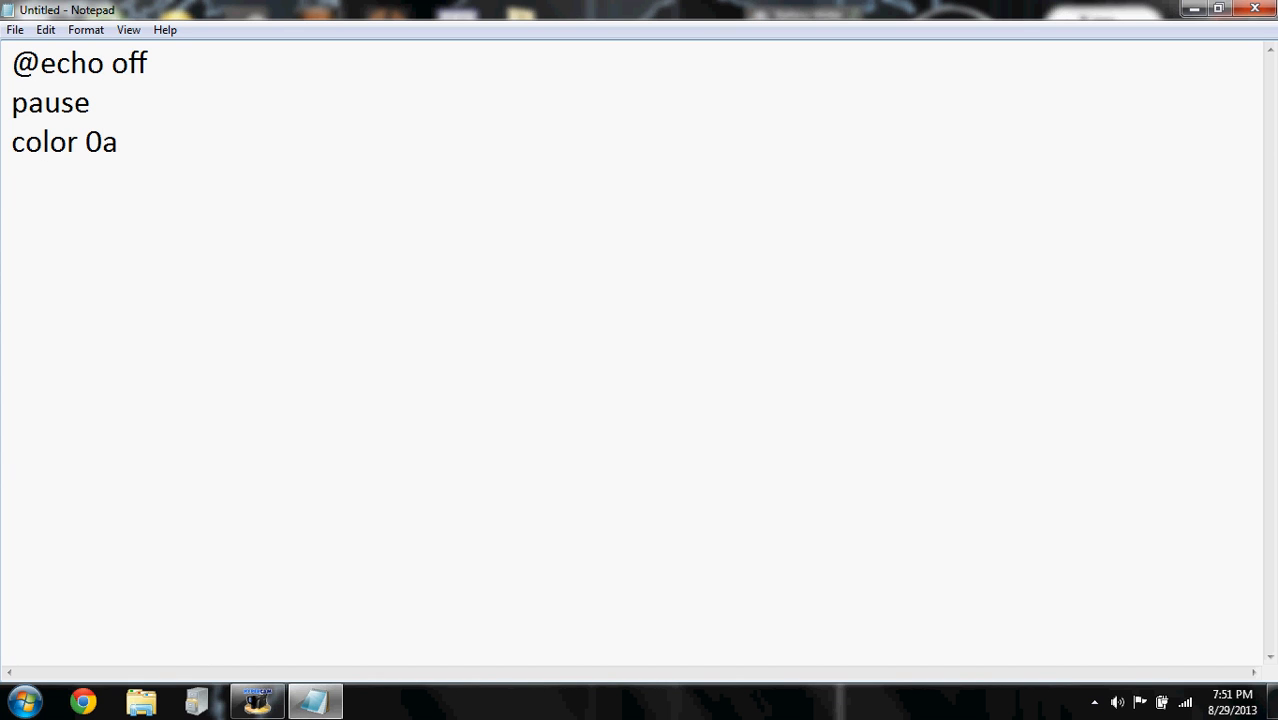
type("mode 1000")
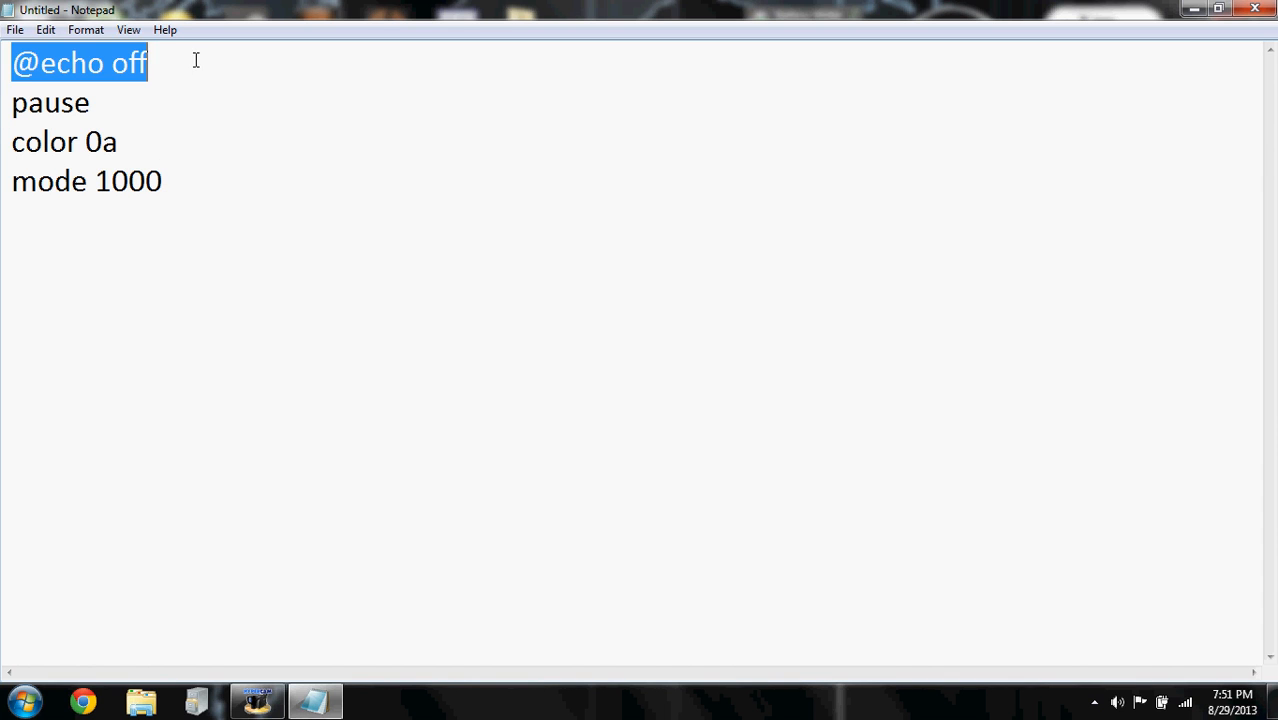
Select the pause line and retype it as 'pause'
double_click(49, 102)
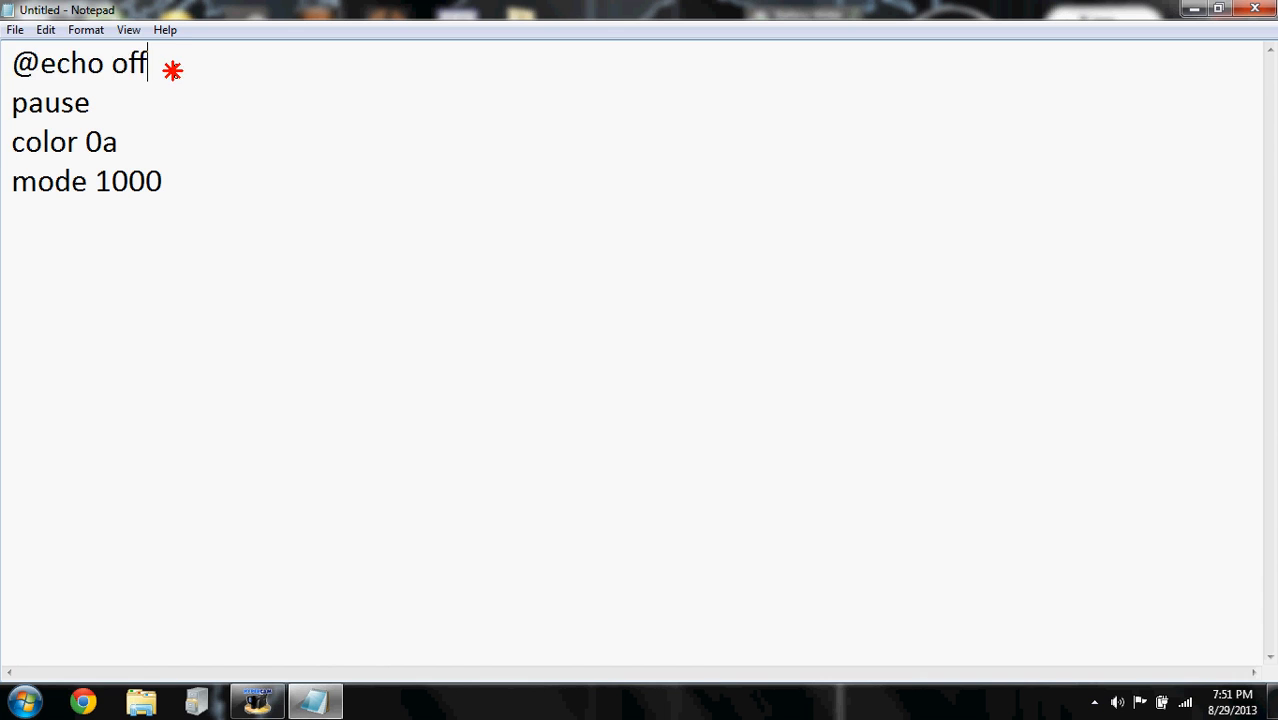
double_click(50, 103)
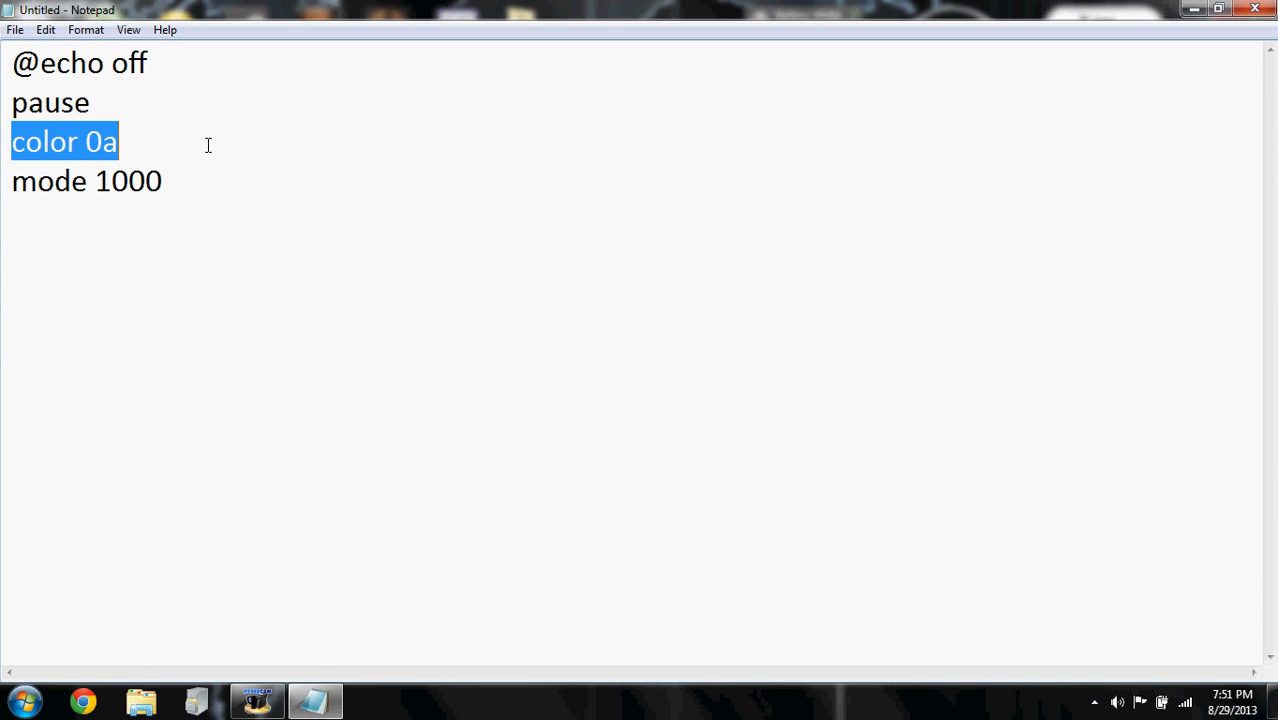
left_click(116, 141)
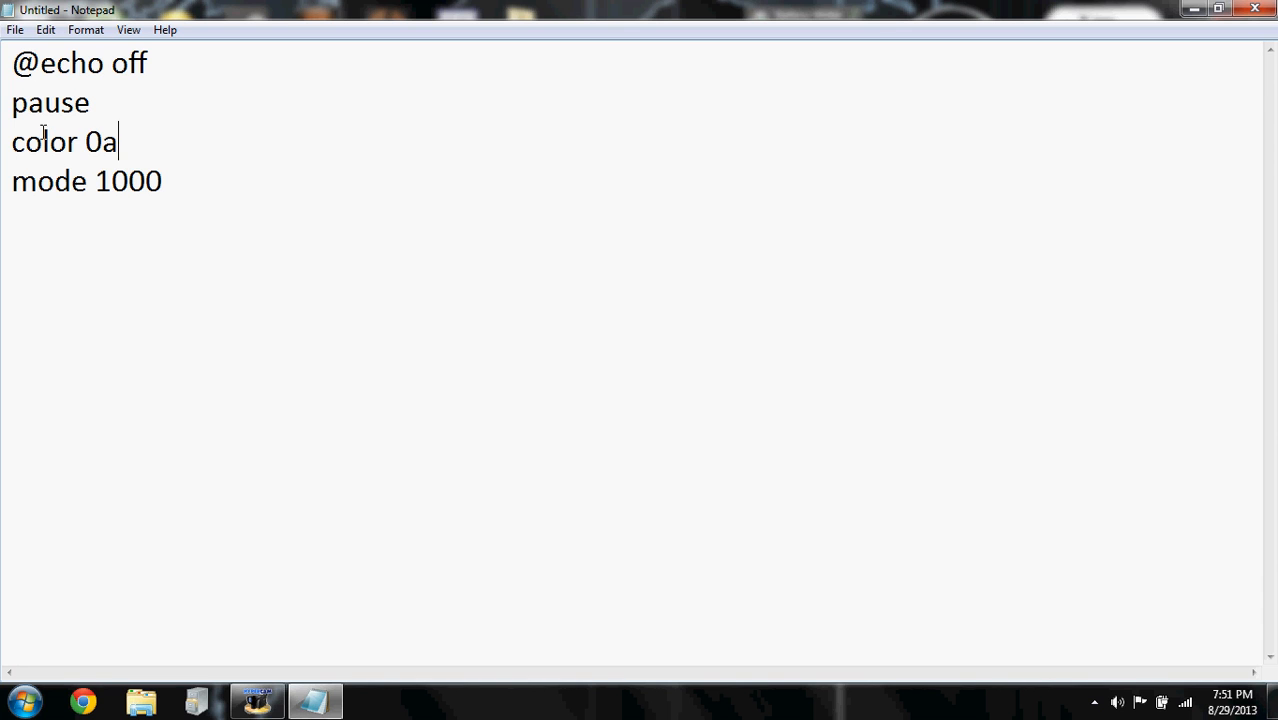
left_click_drag(11, 62, 91, 102)
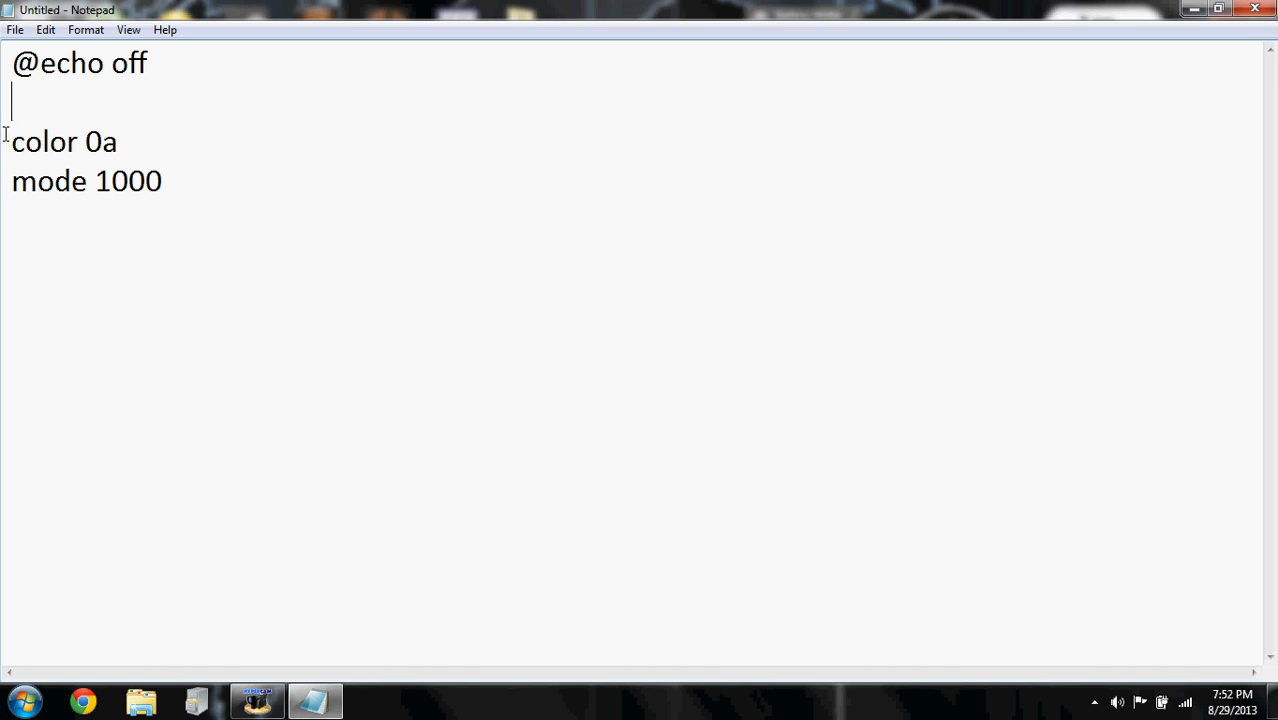
type("p")
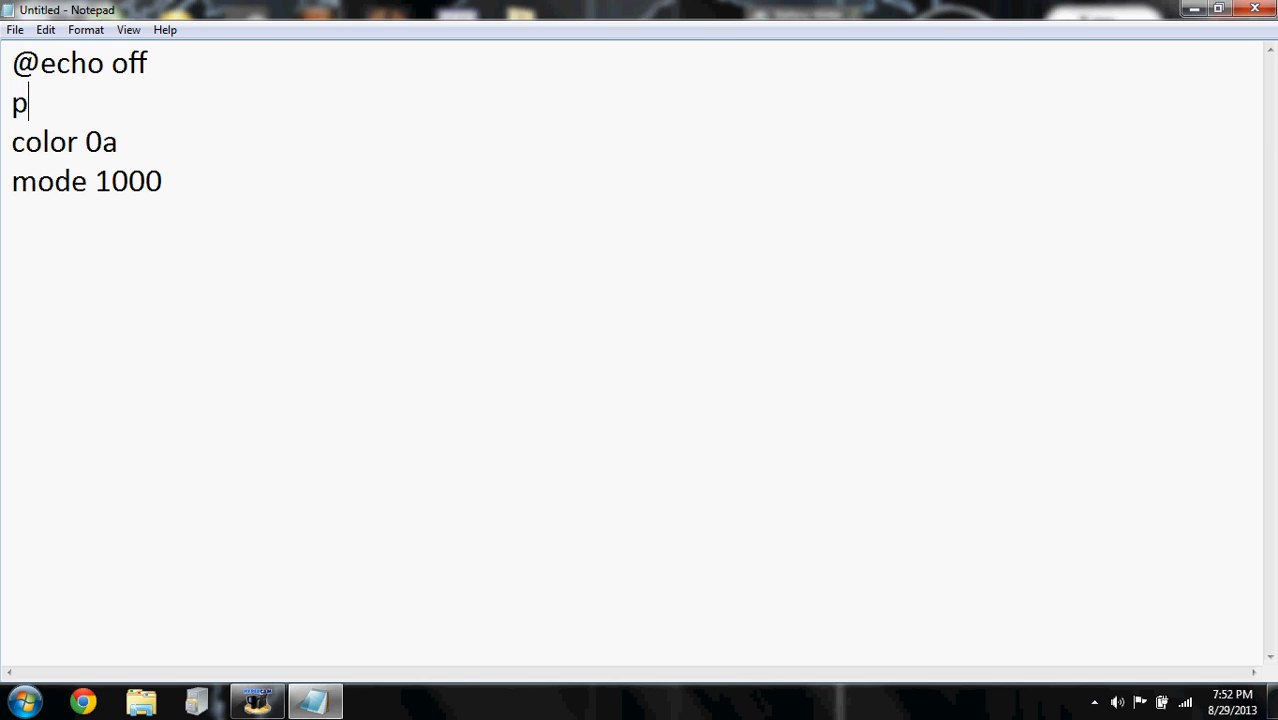
type("ause")
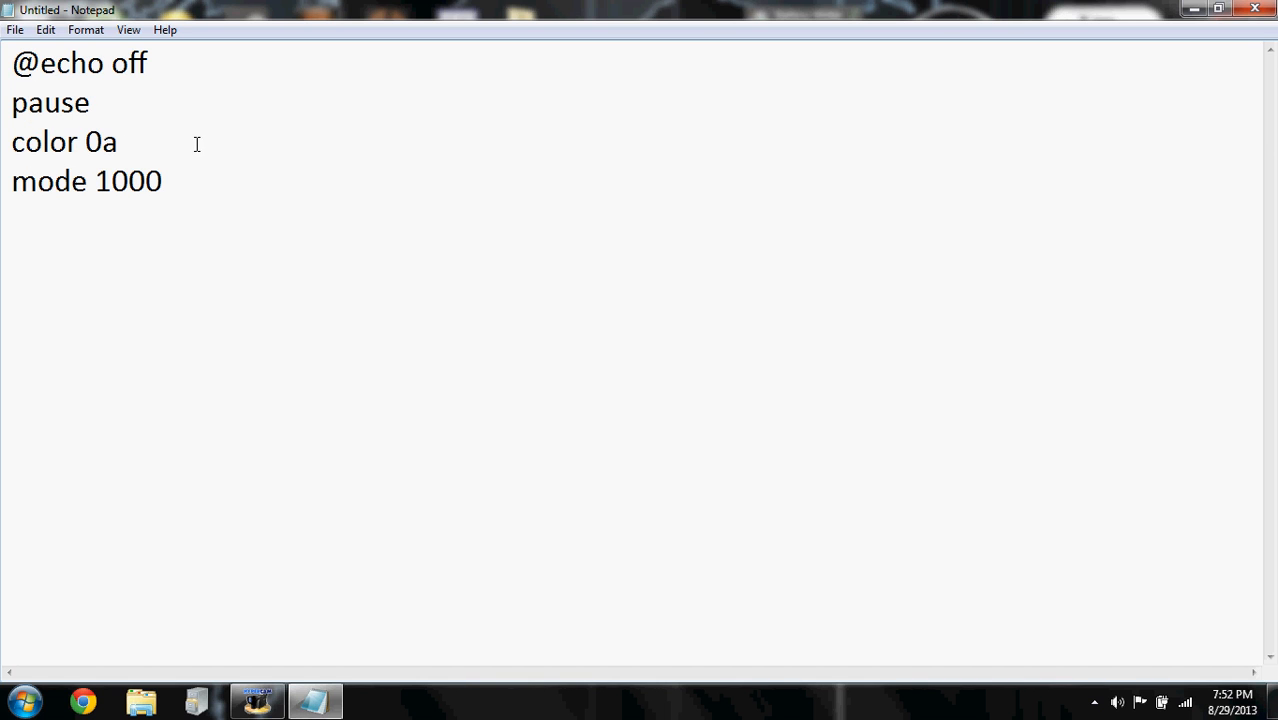
mouse_move(867, 166)
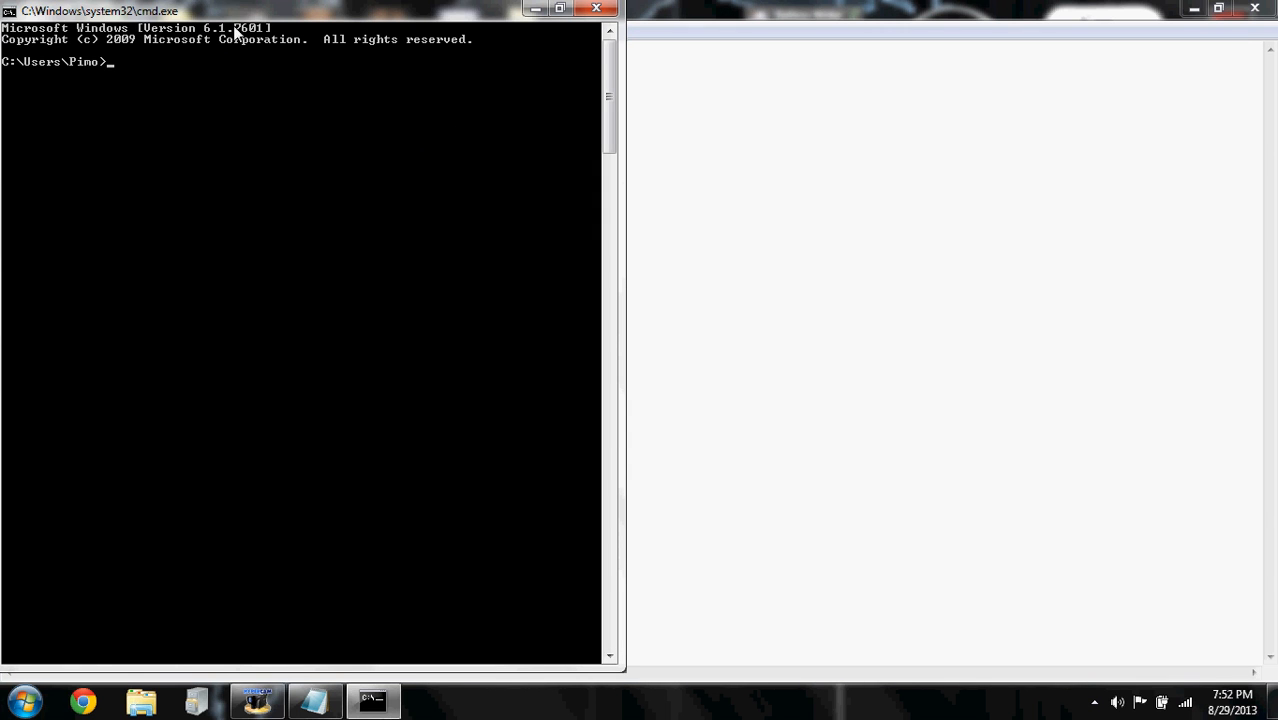
mouse_move(335, 144)
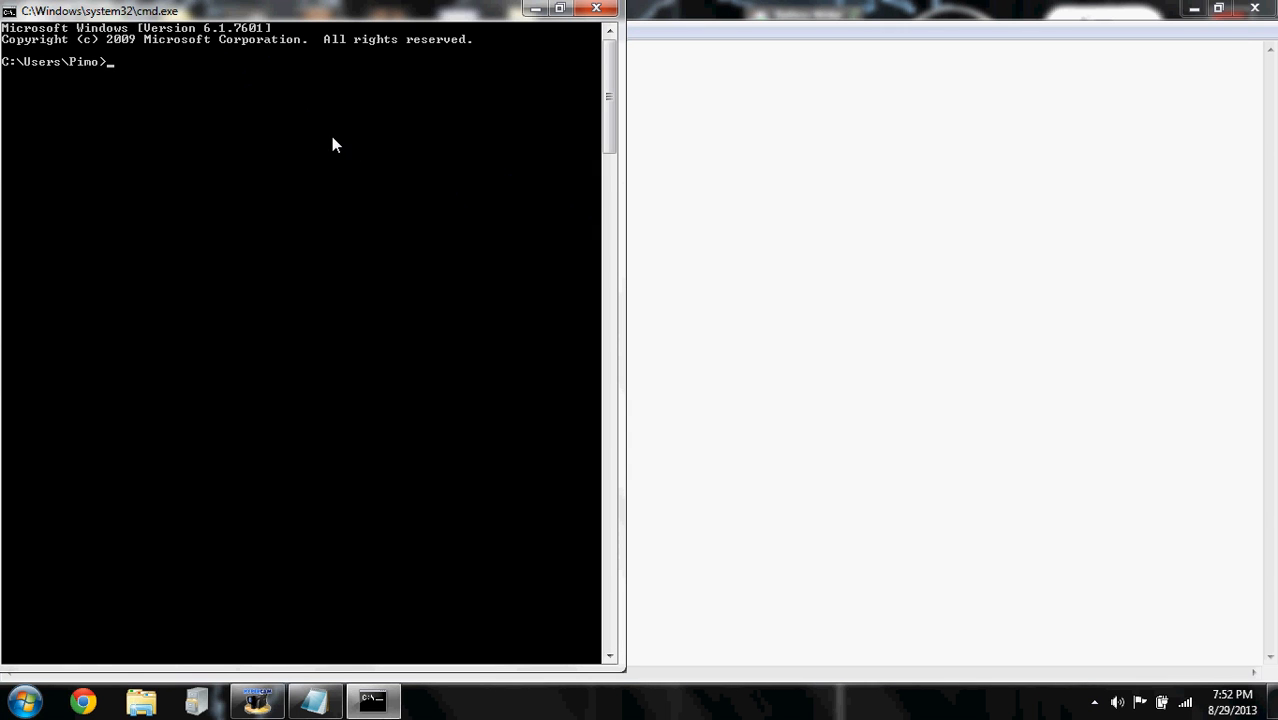
mouse_move(627, 187)
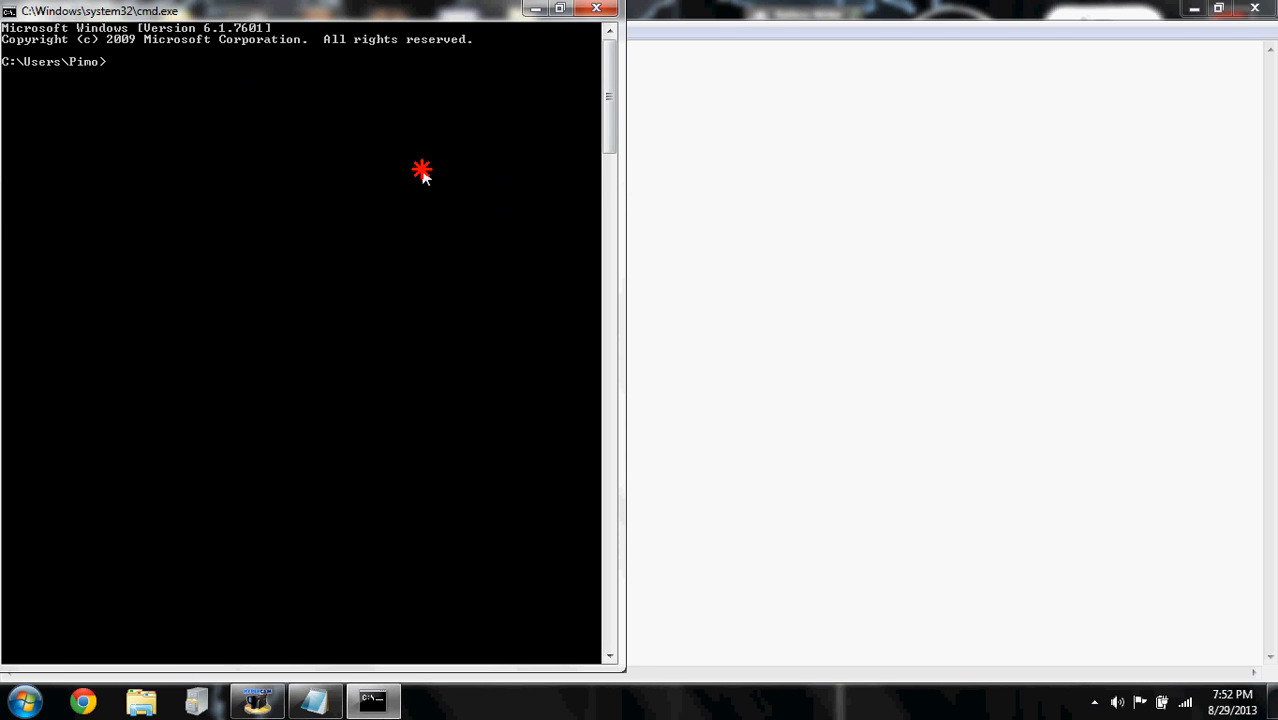
Try 'mode 10' in a Command Prompt window beside the Notepad script
type("mode 1000")
type(":")
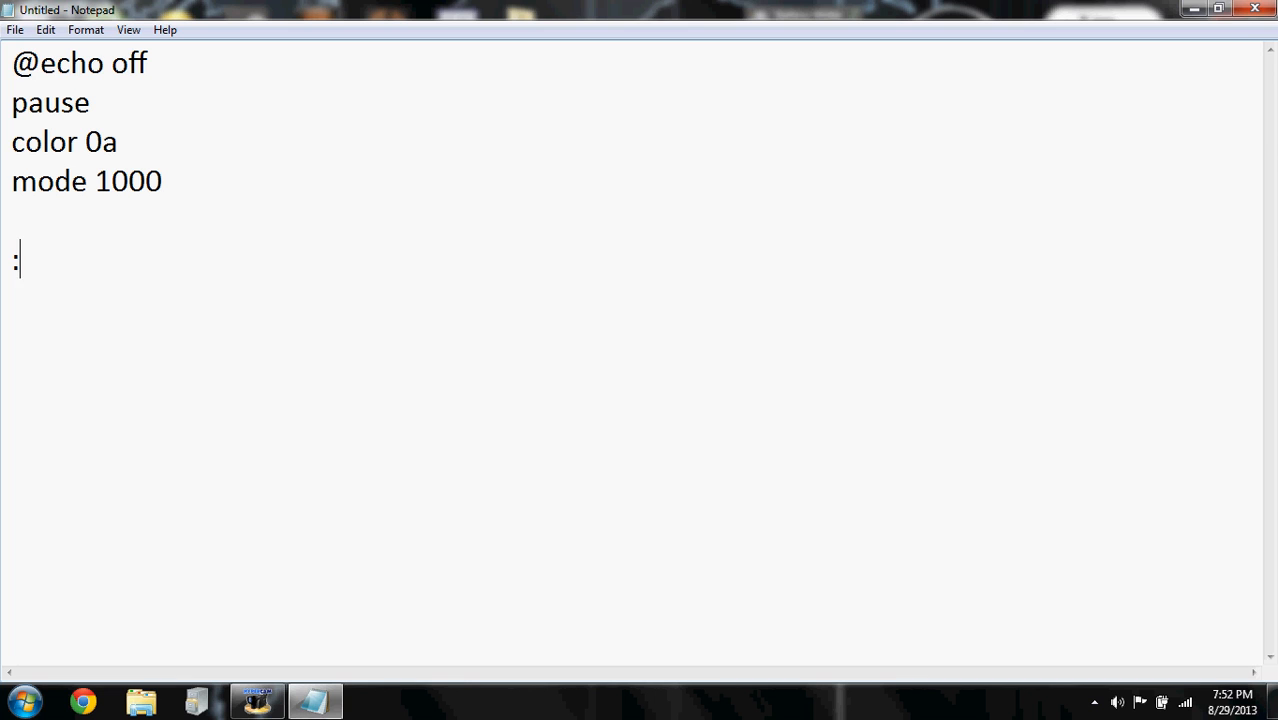
Add the :a label, an echo line of %random% variables, and 'goto a'
type("a")
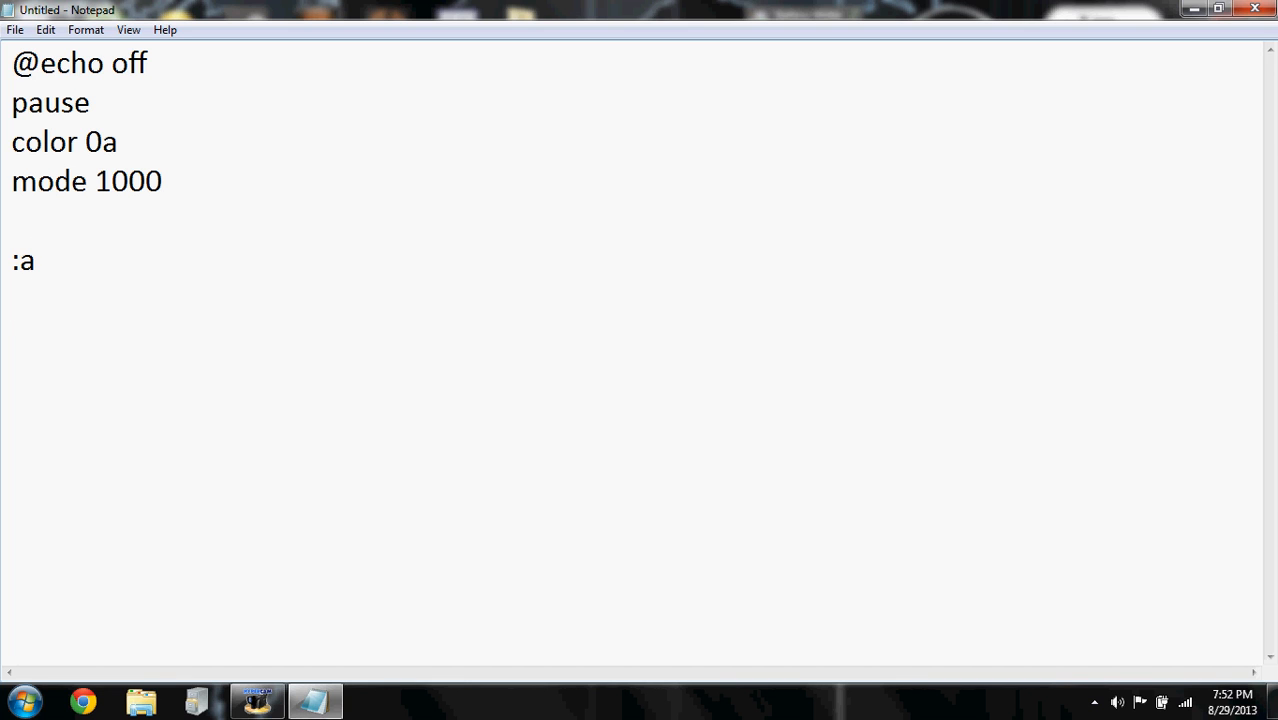
type("echo")
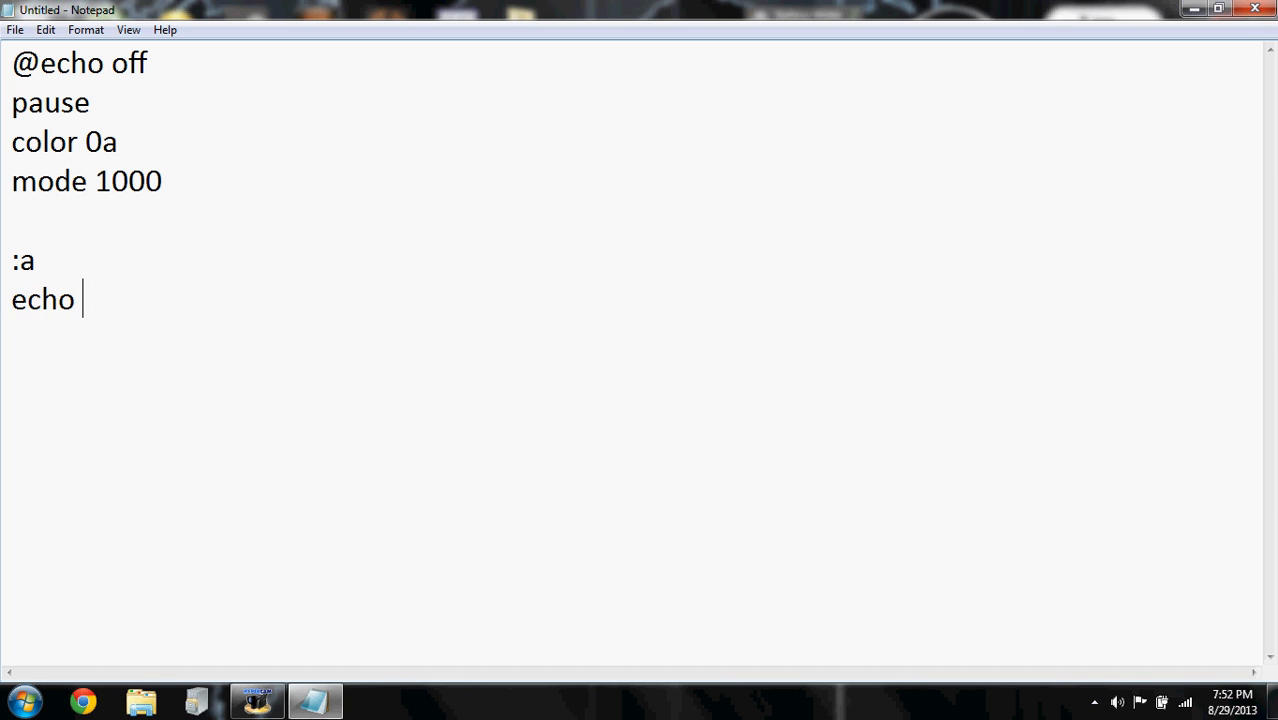
type("%random%%random%%random%%random%%random%%random%%random%%random")
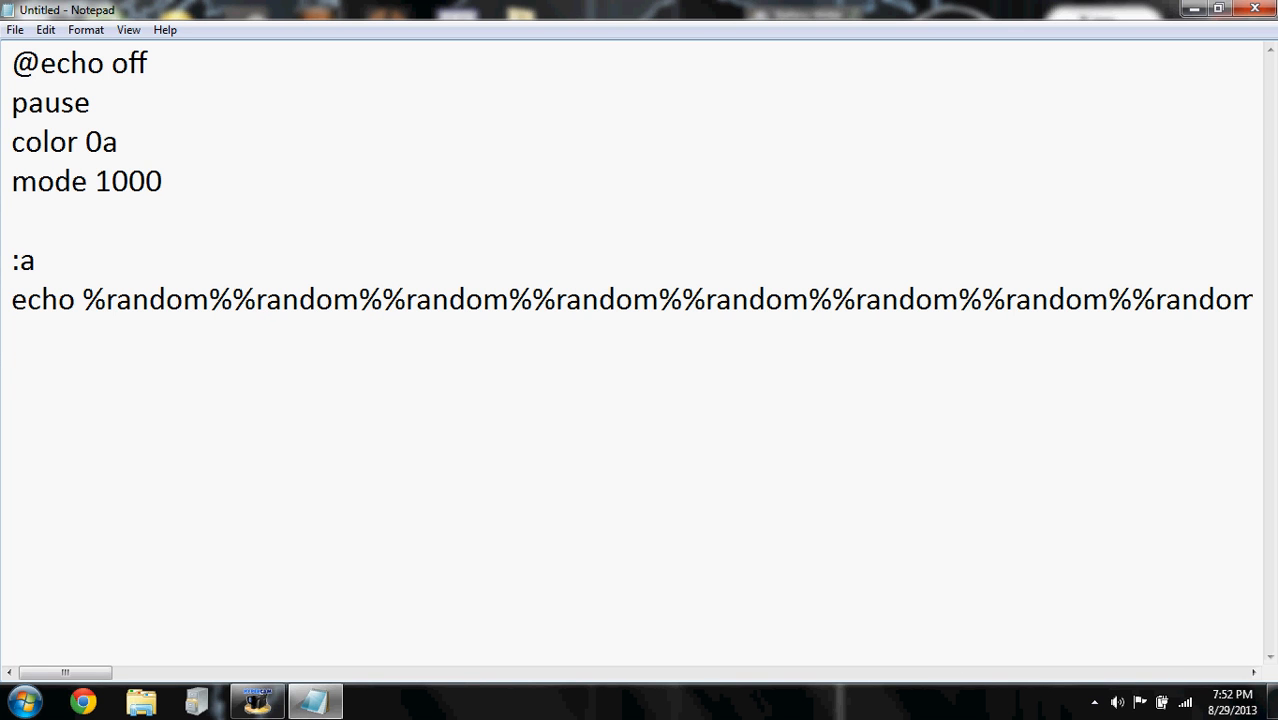
type("goto a")
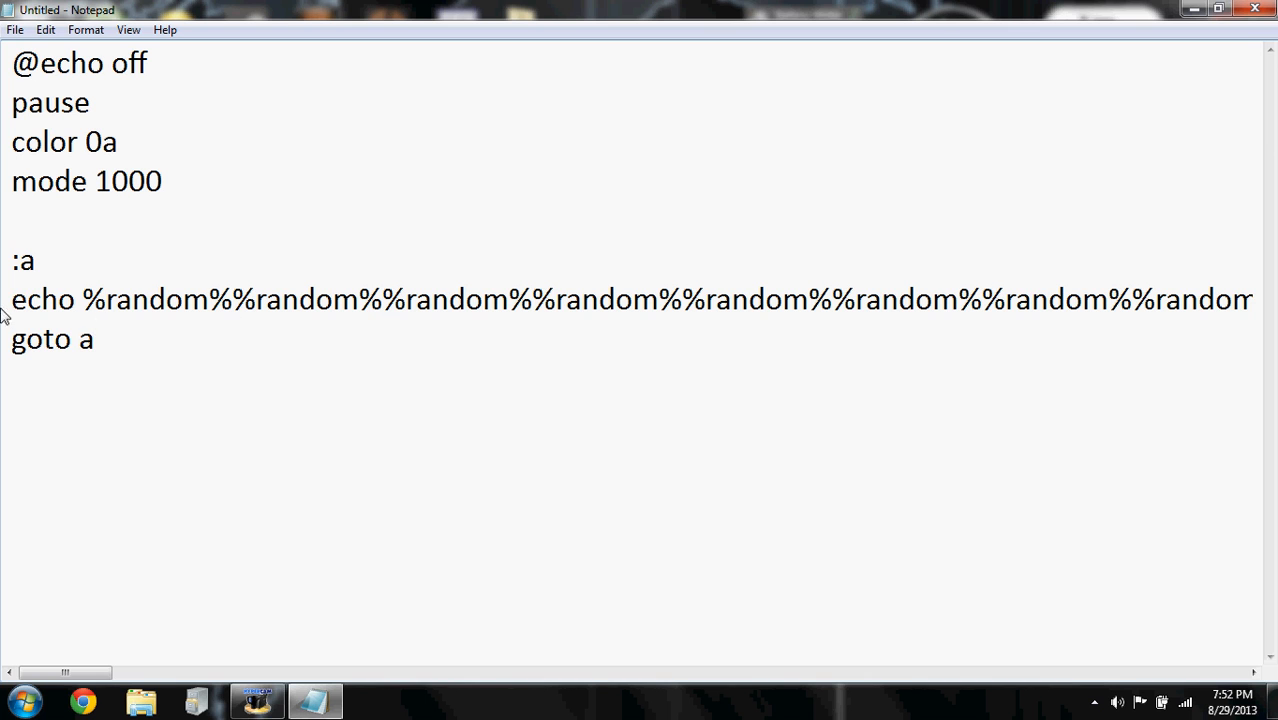
Check the first %random% variable by selecting and deselecting it, then open File
left_click_drag(82, 299, 420, 299)
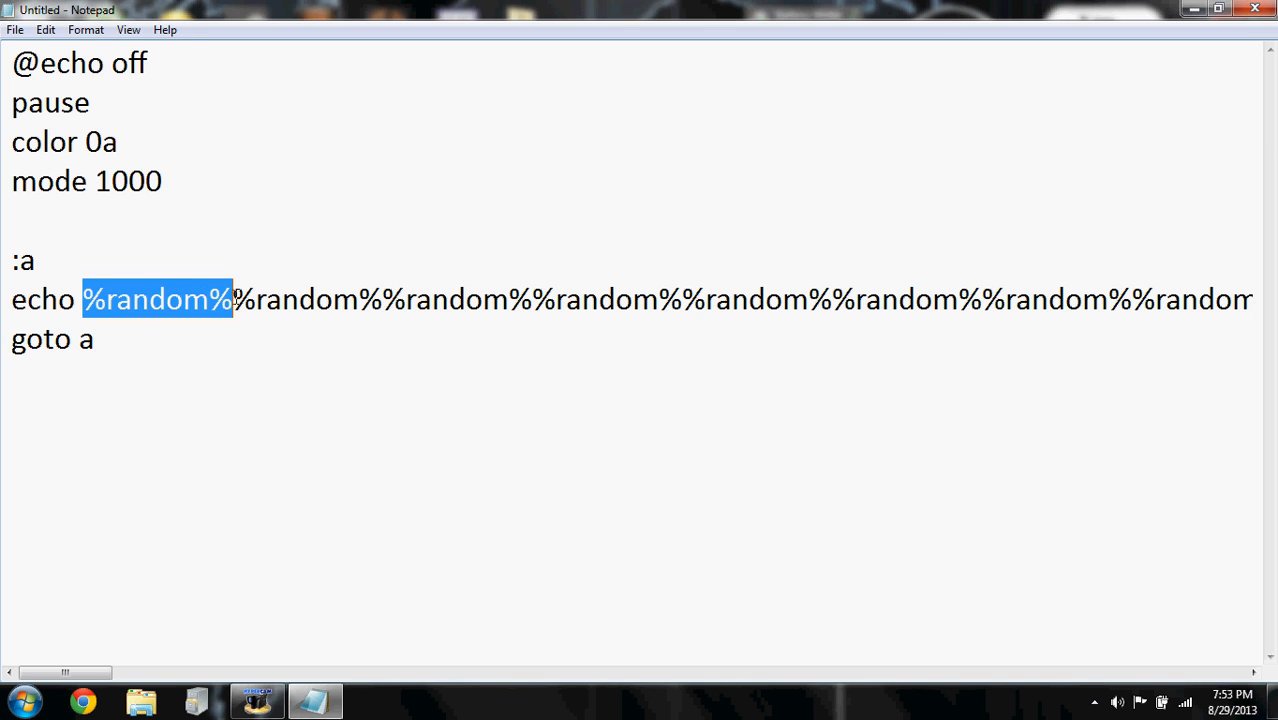
left_click(94, 340)
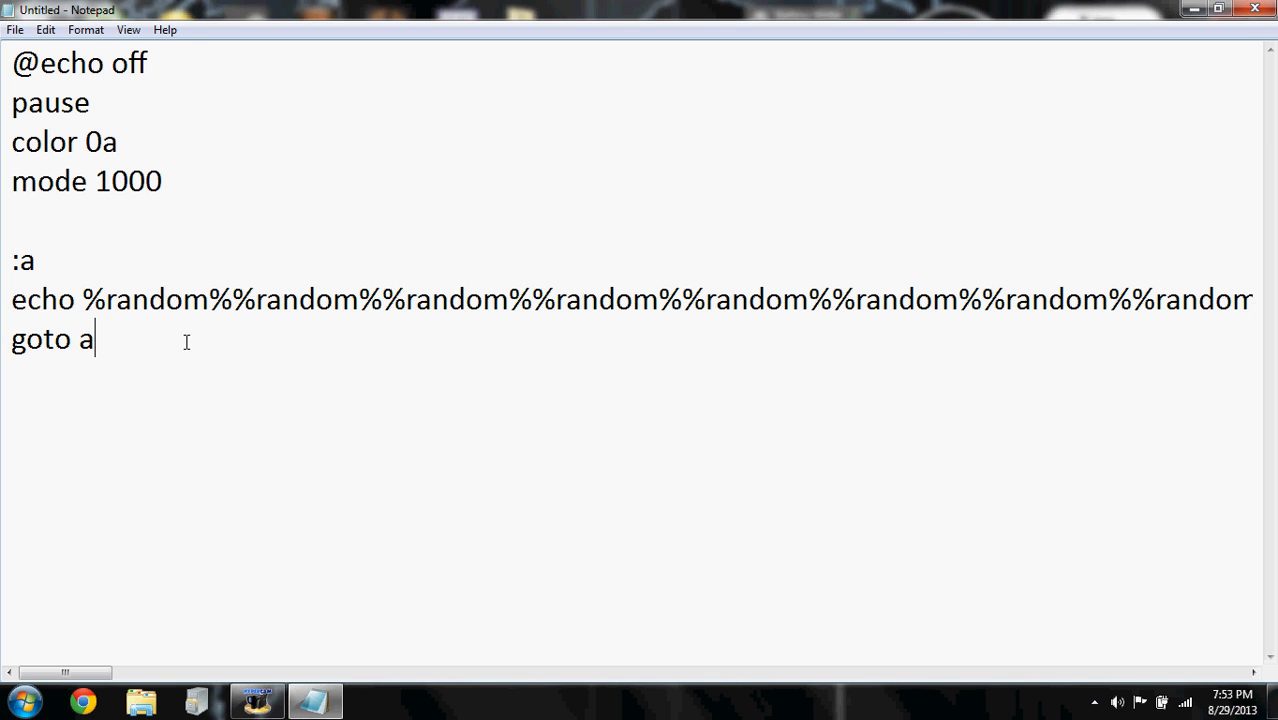
double_click(155, 299)
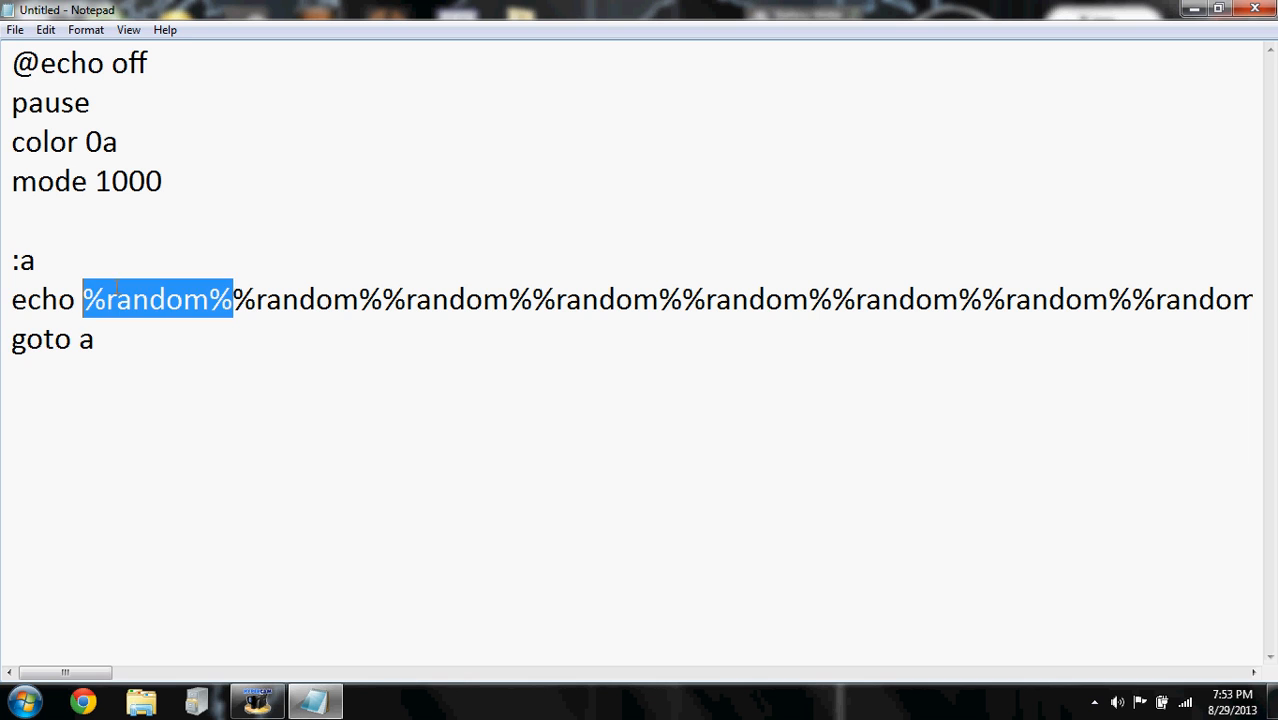
left_click(71, 339)
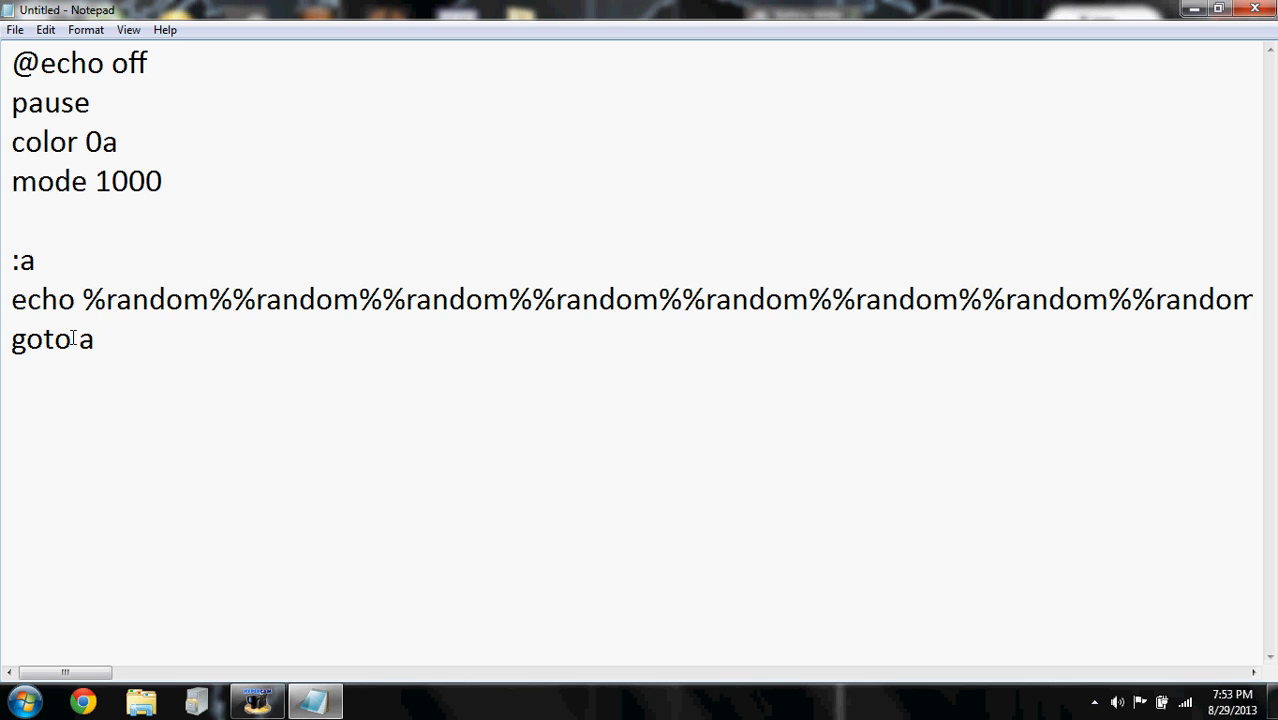
double_click(165, 300)
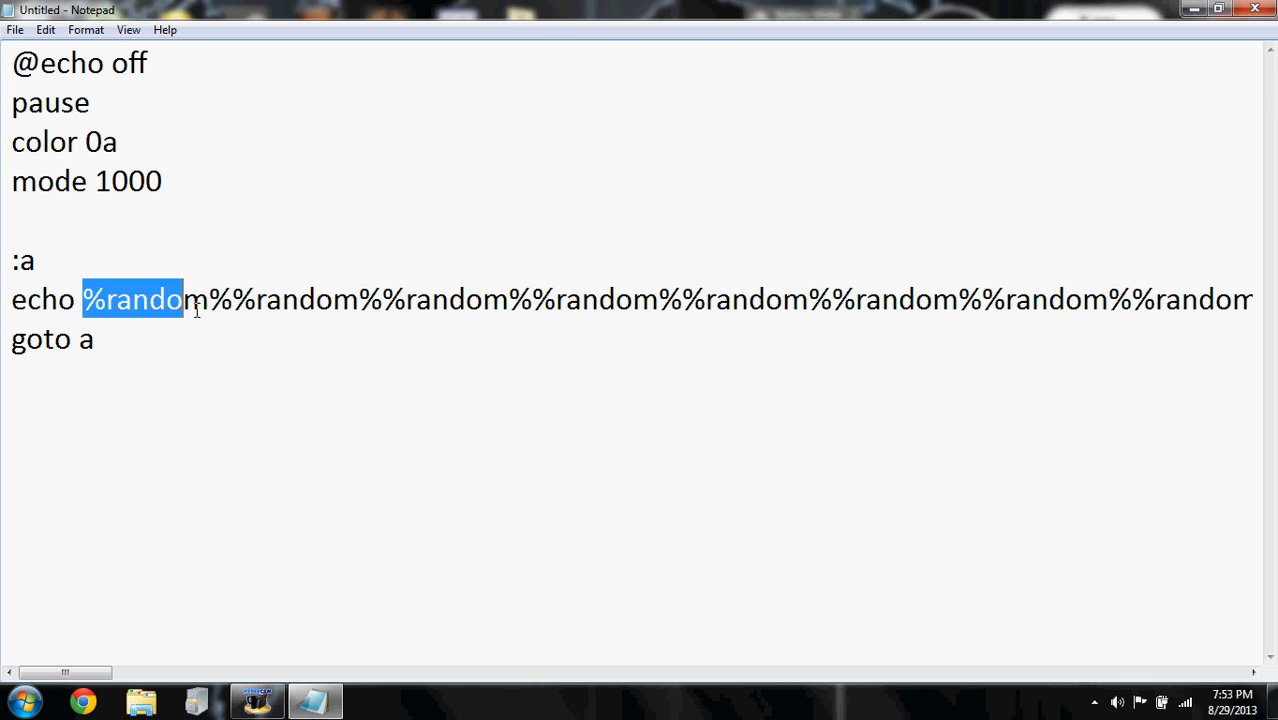
left_click(95, 339)
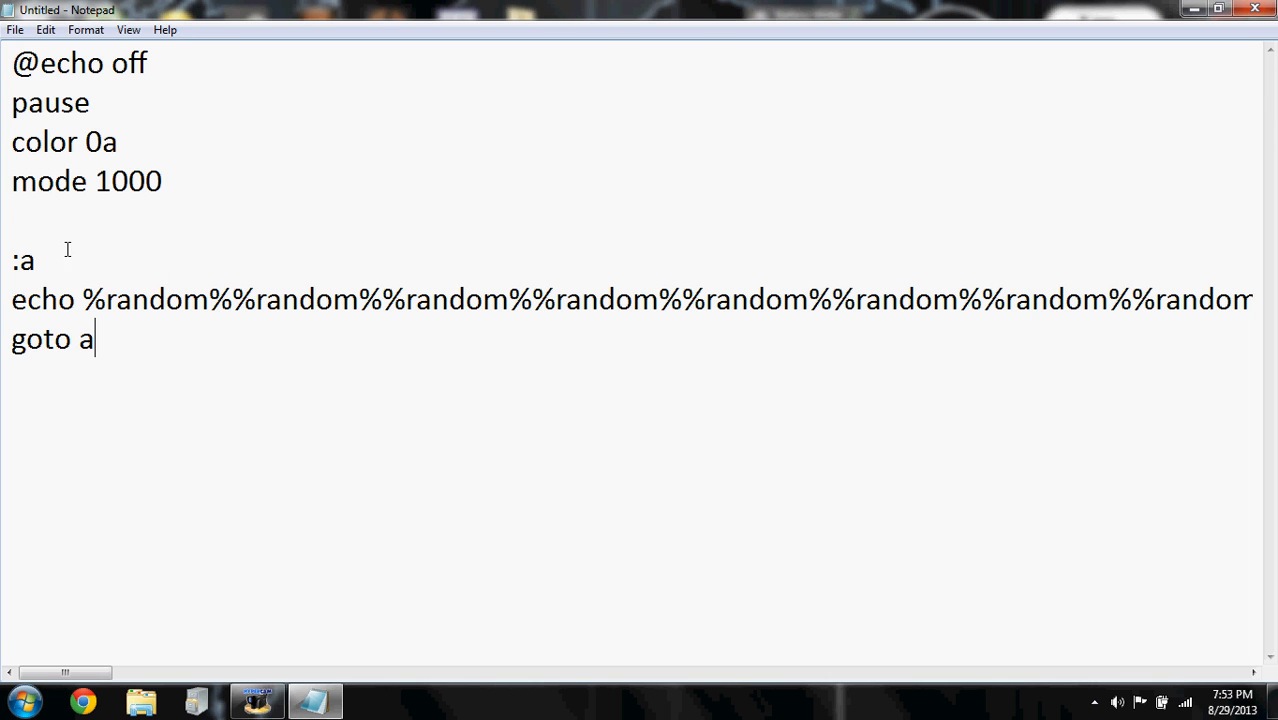
left_click(14, 29)
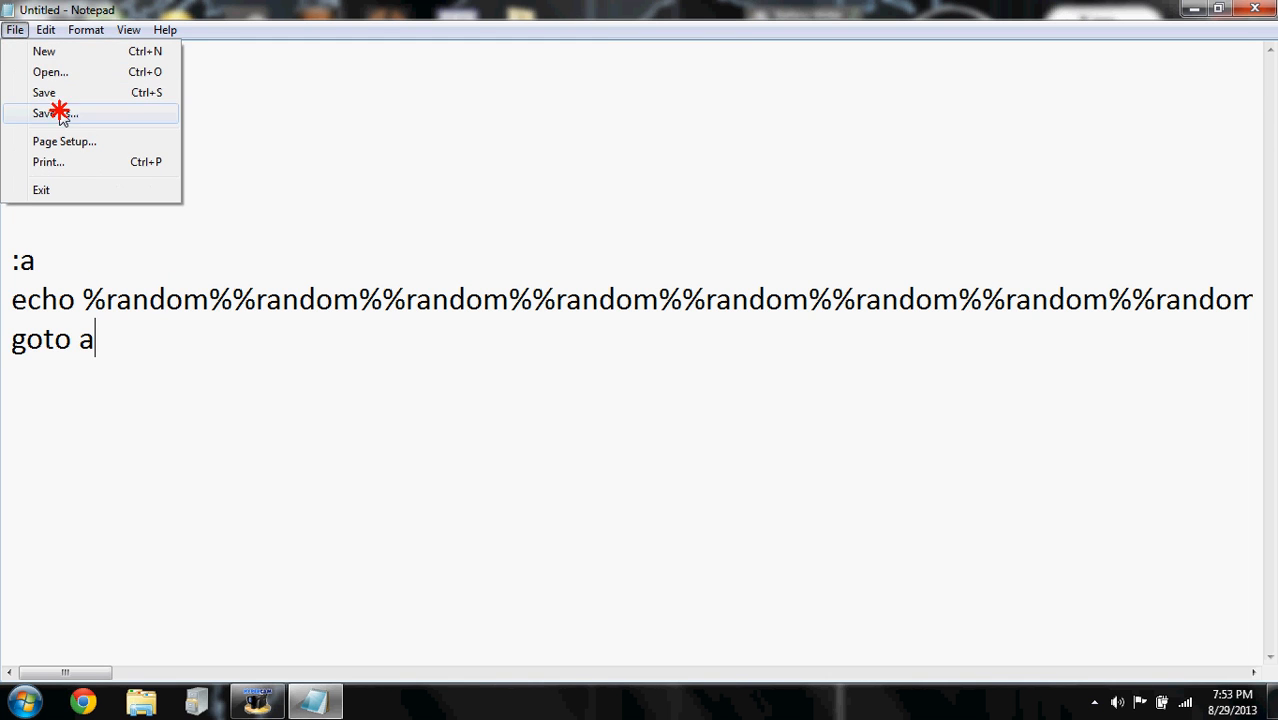
Save the script to the Desktop as the batch file 'Start me!!.bat'
left_click(62, 110)
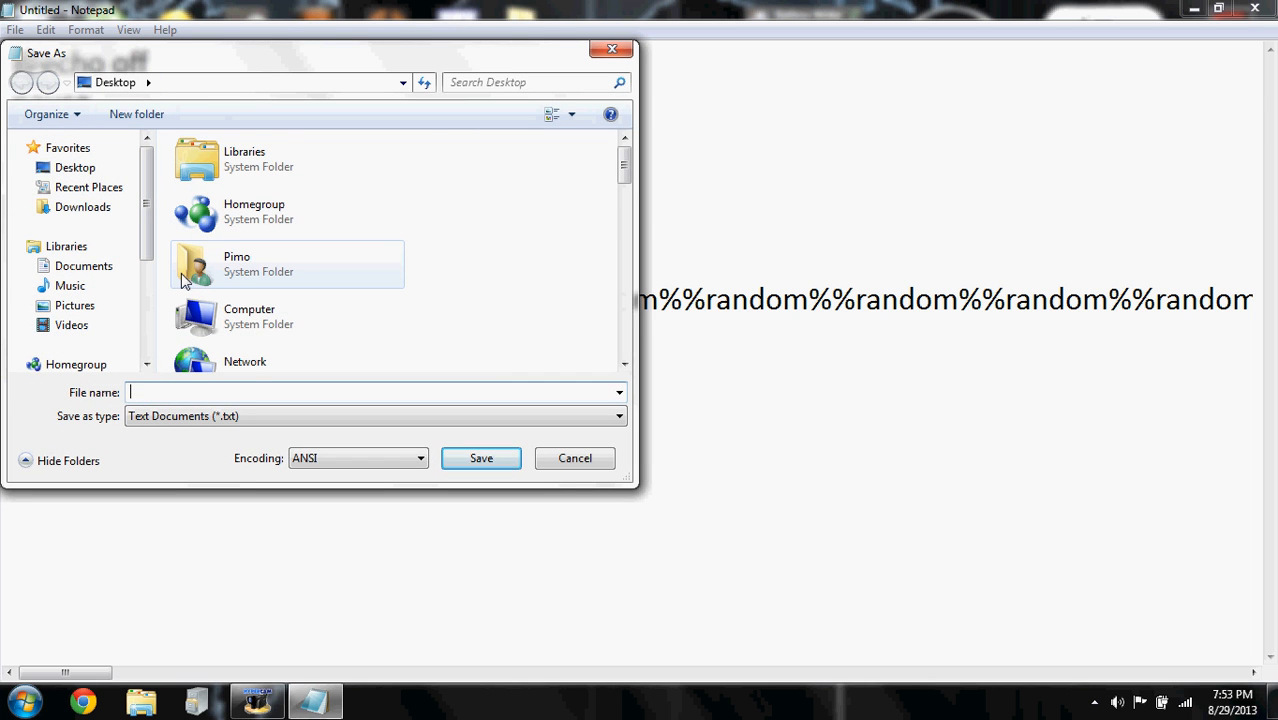
type("cmd")
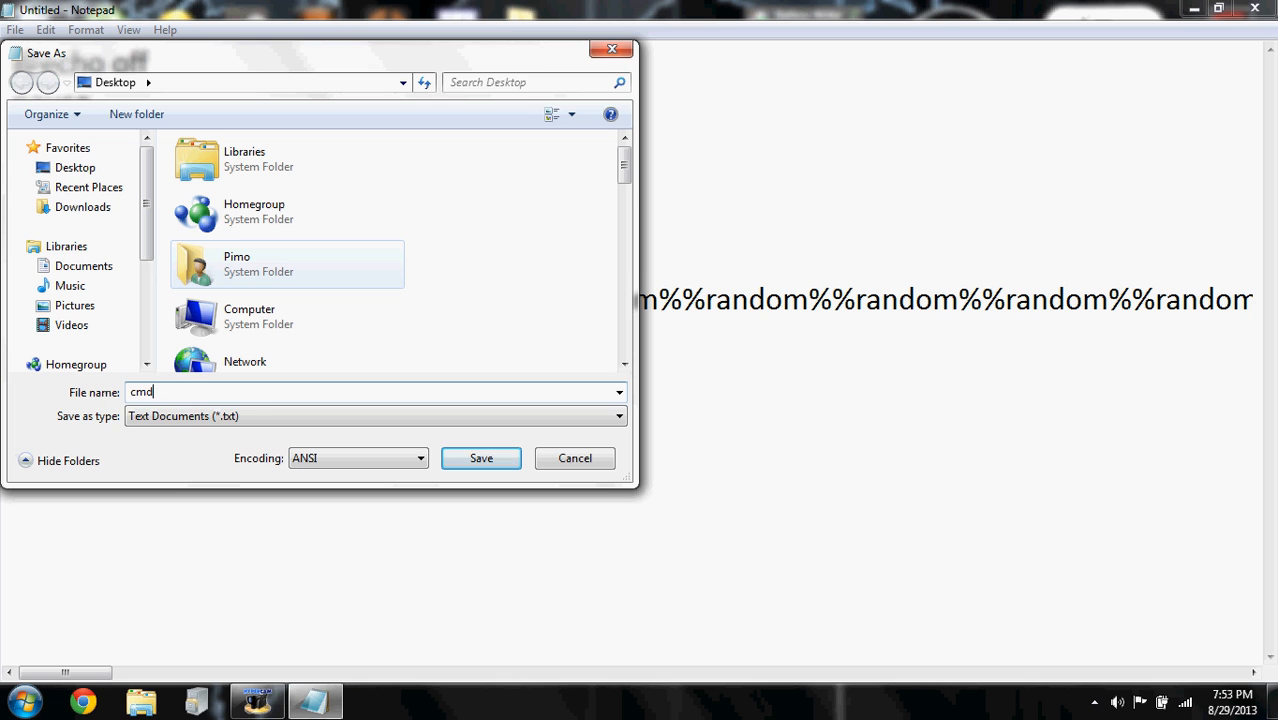
type("Start me!")
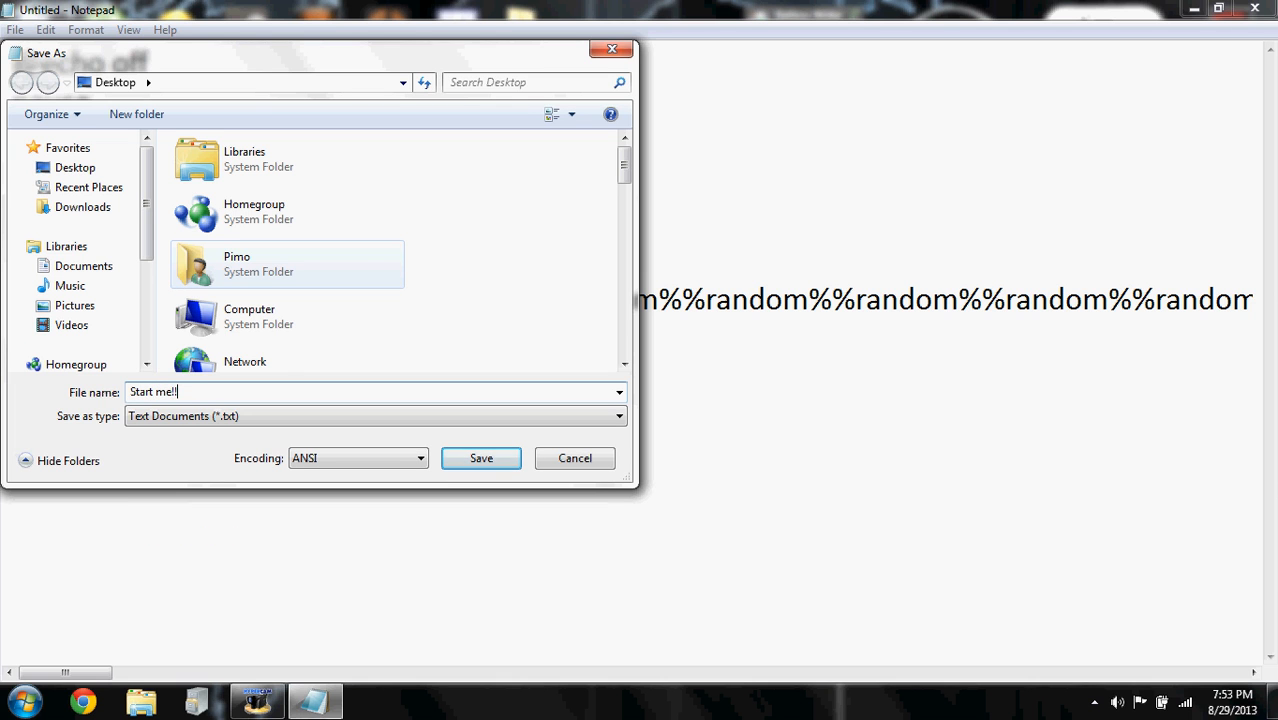
type(".bat")
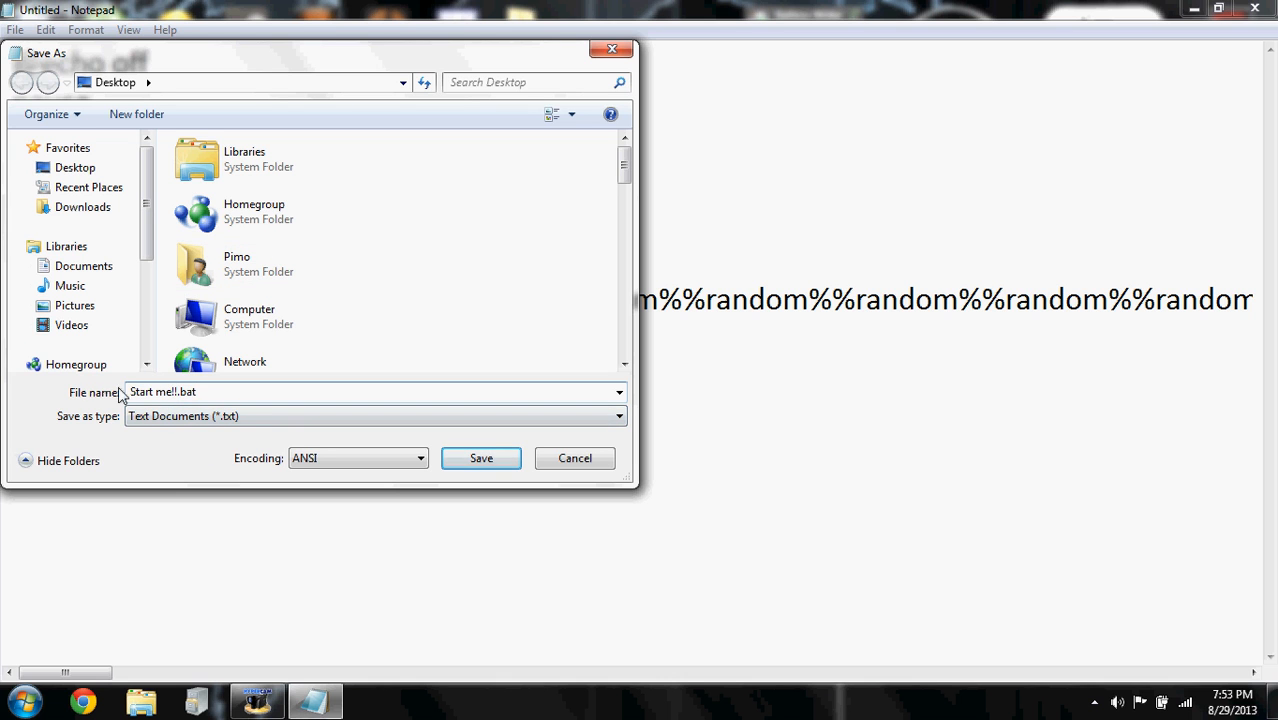
mouse_move(484, 478)
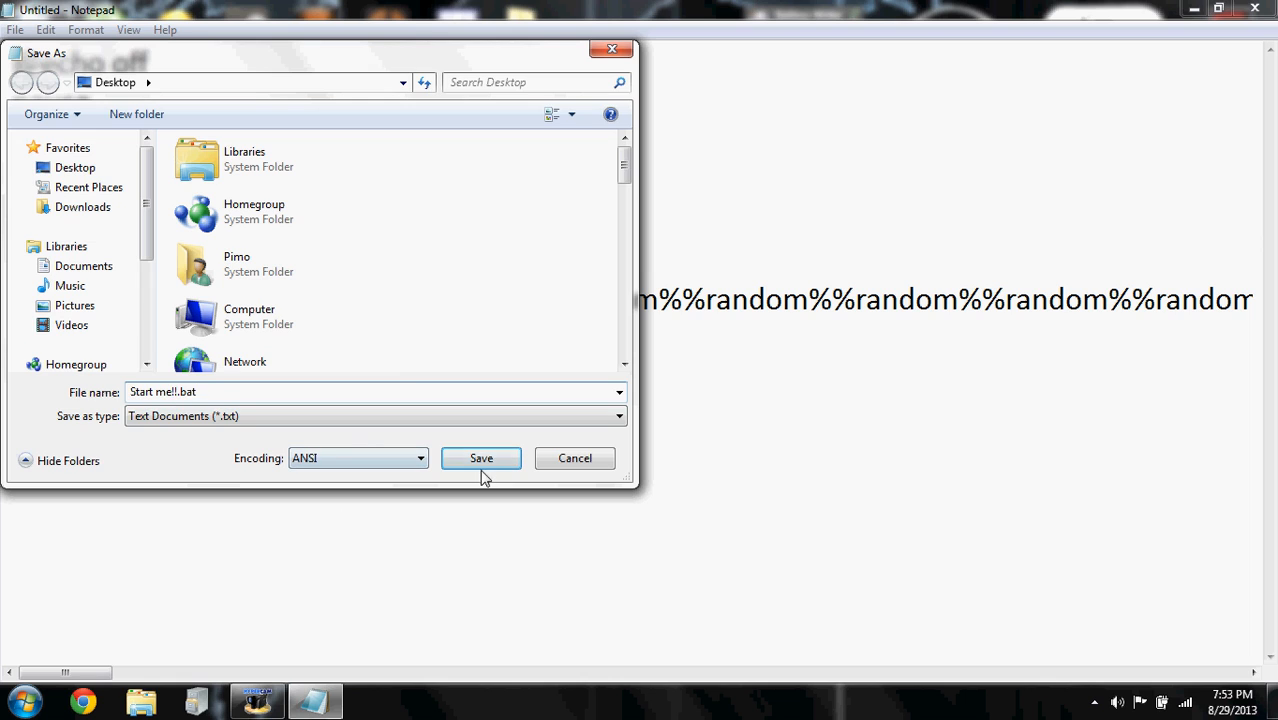
left_click(480, 458)
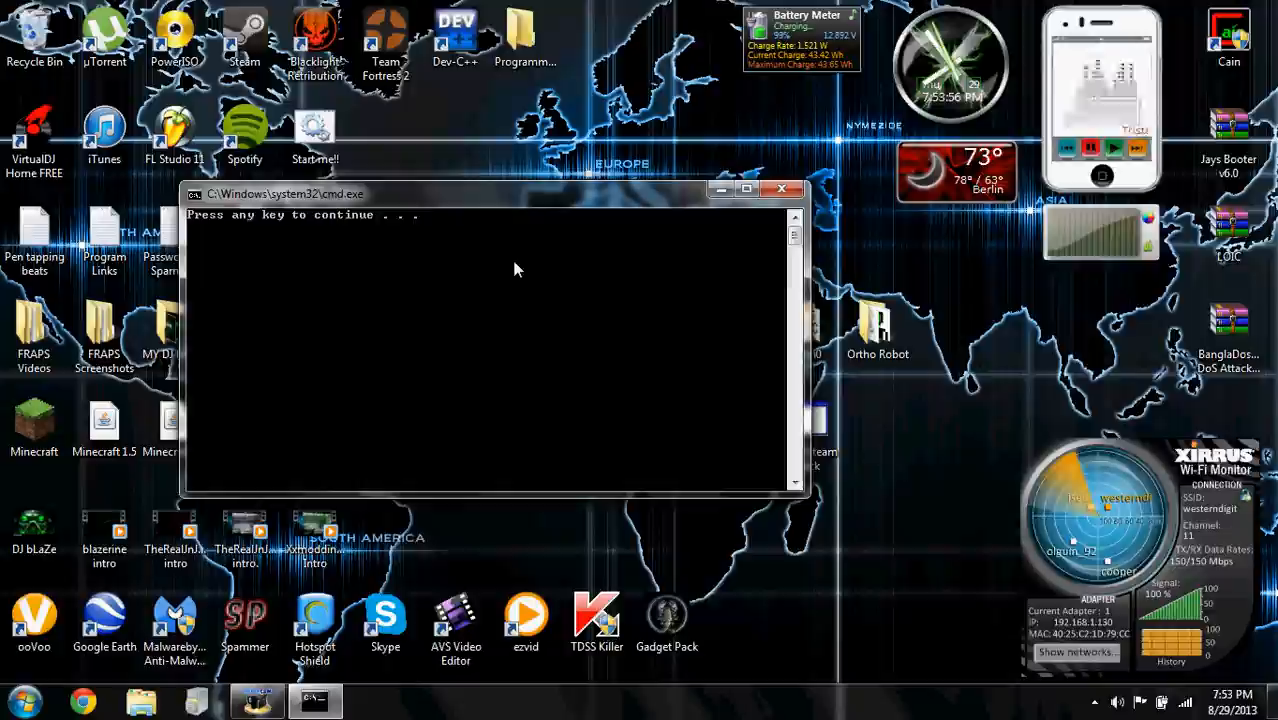
Close the batch window paused at 'Press any key to continue'
key("enter")
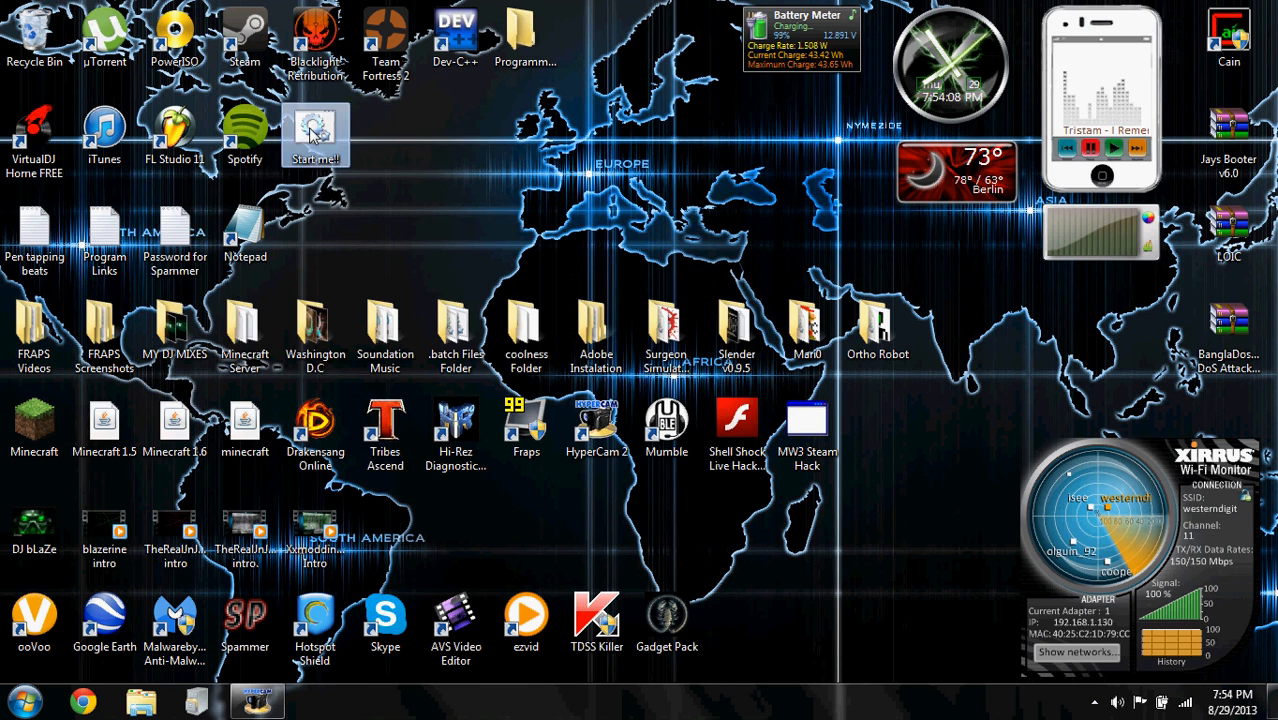
Launch 'Start me!!.bat' and continue past the pause to start the green numbers
double_click(314, 130)
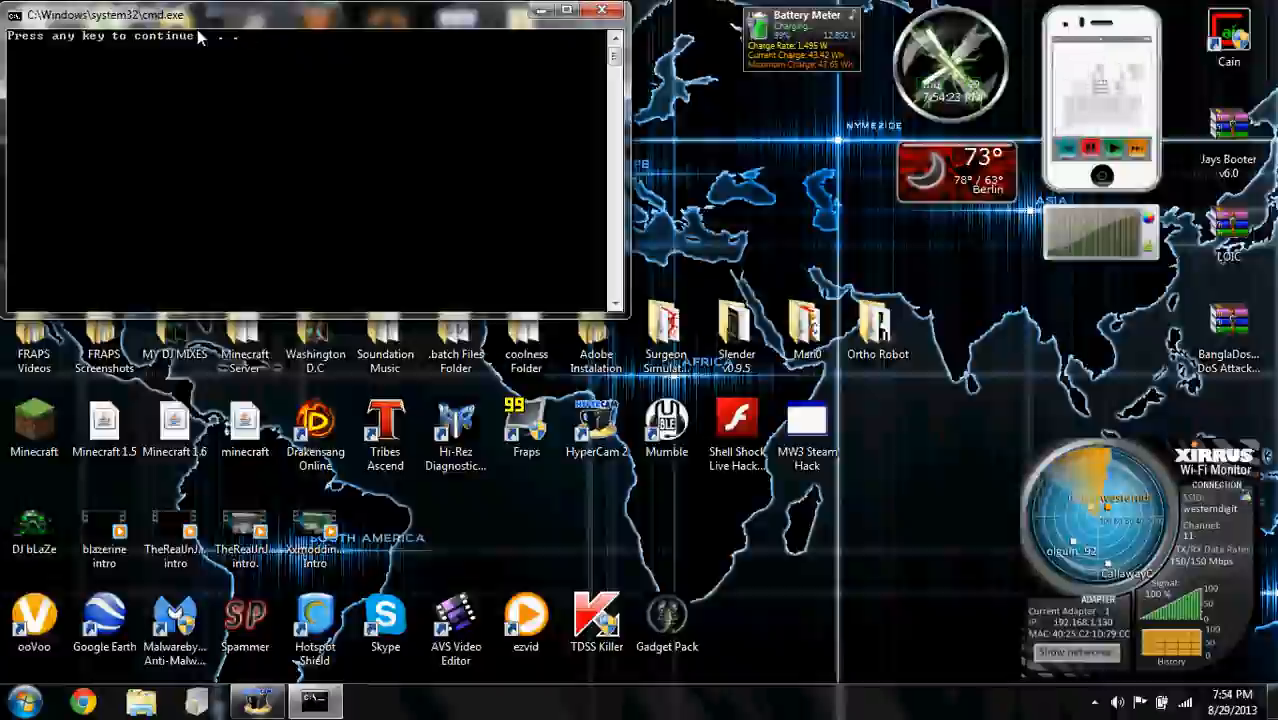
key("enter")
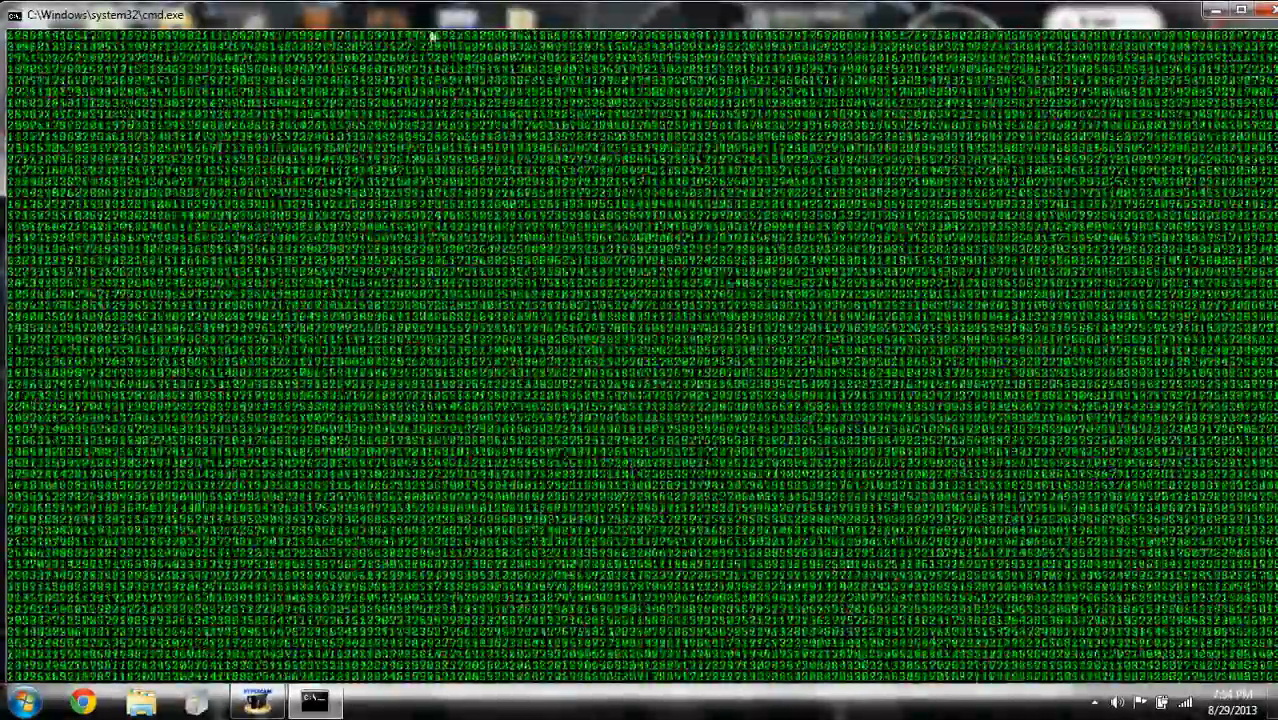